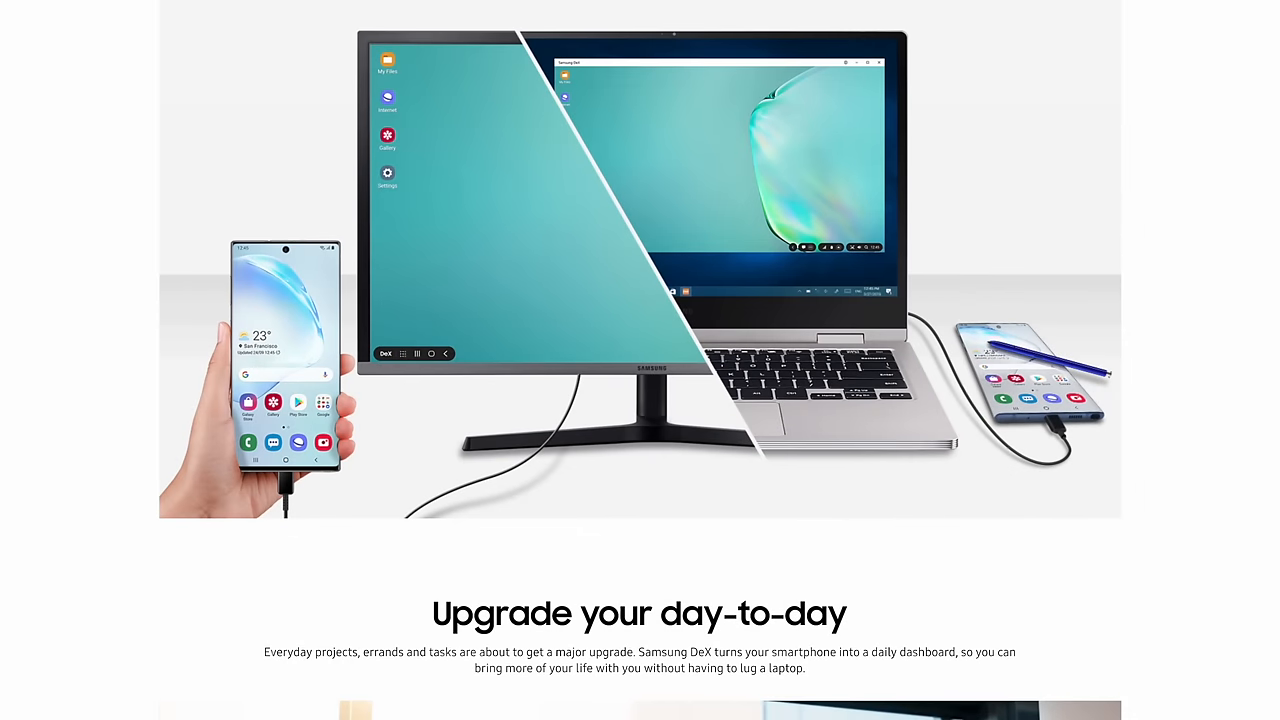
Read down the DeX feature sections, advancing the 'Two screens at once' slideshow twice.
scroll("down", 3)
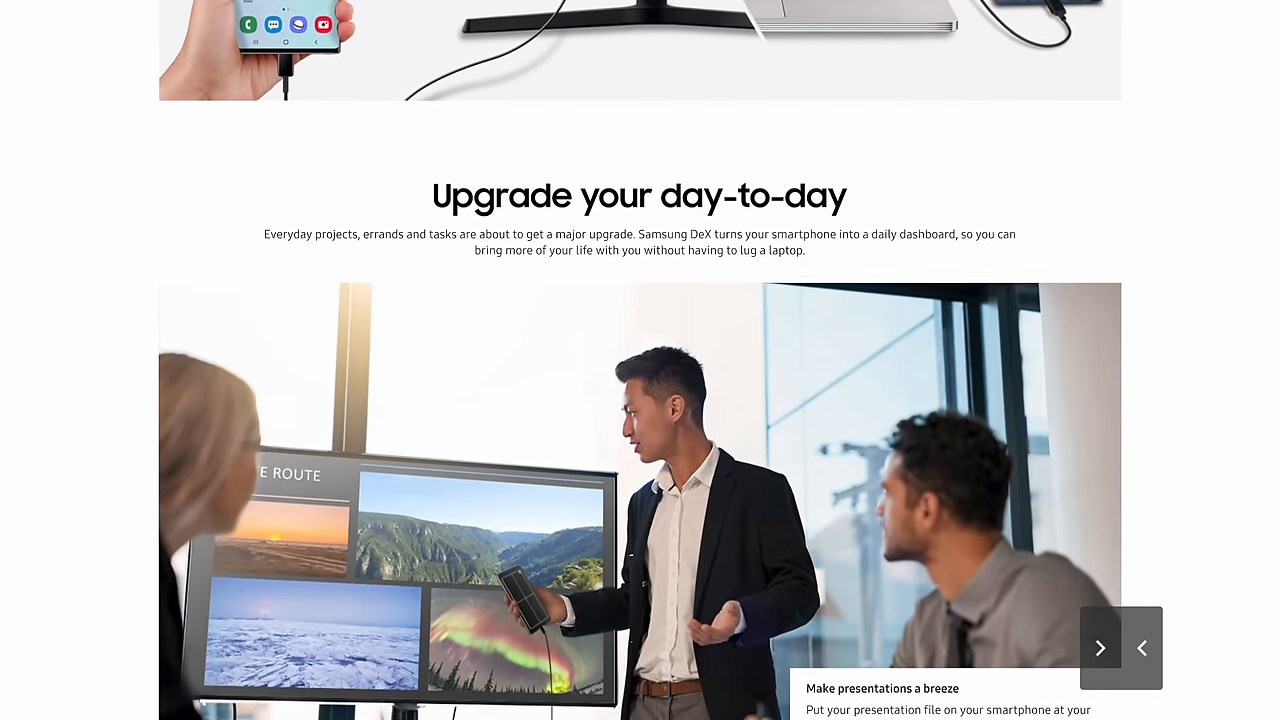
scroll("down", 3)
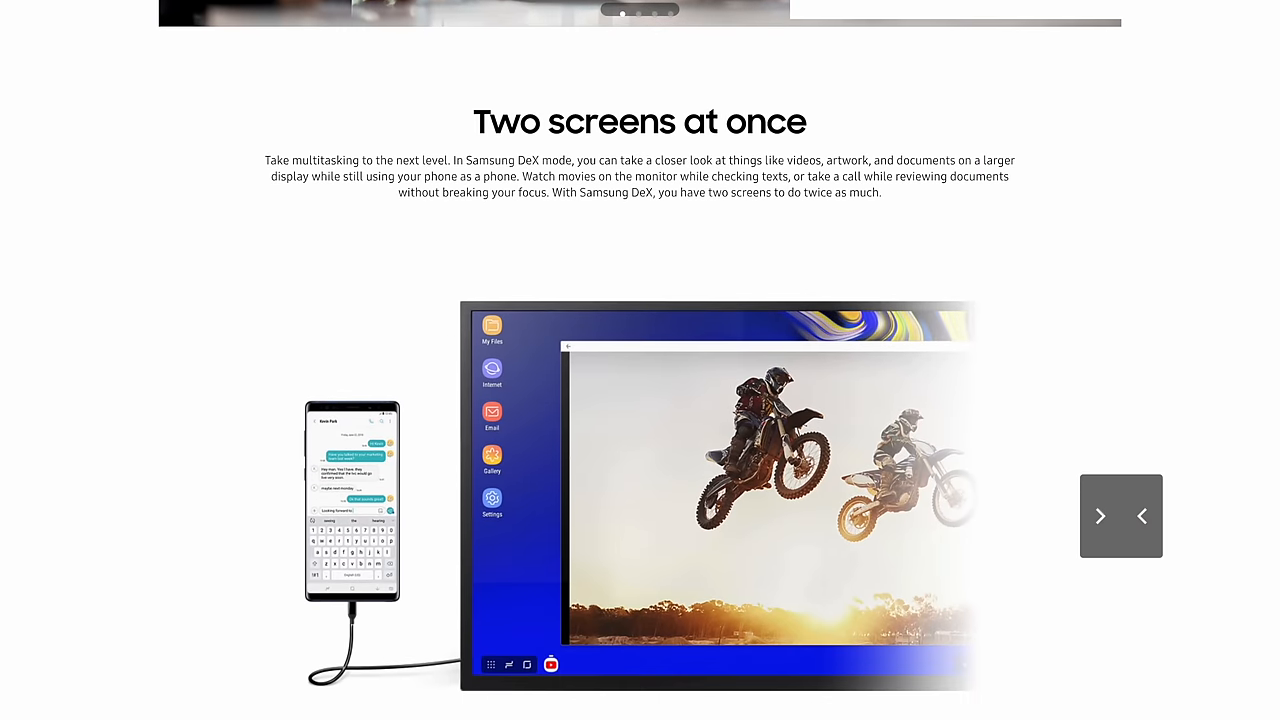
scroll("down", 3)
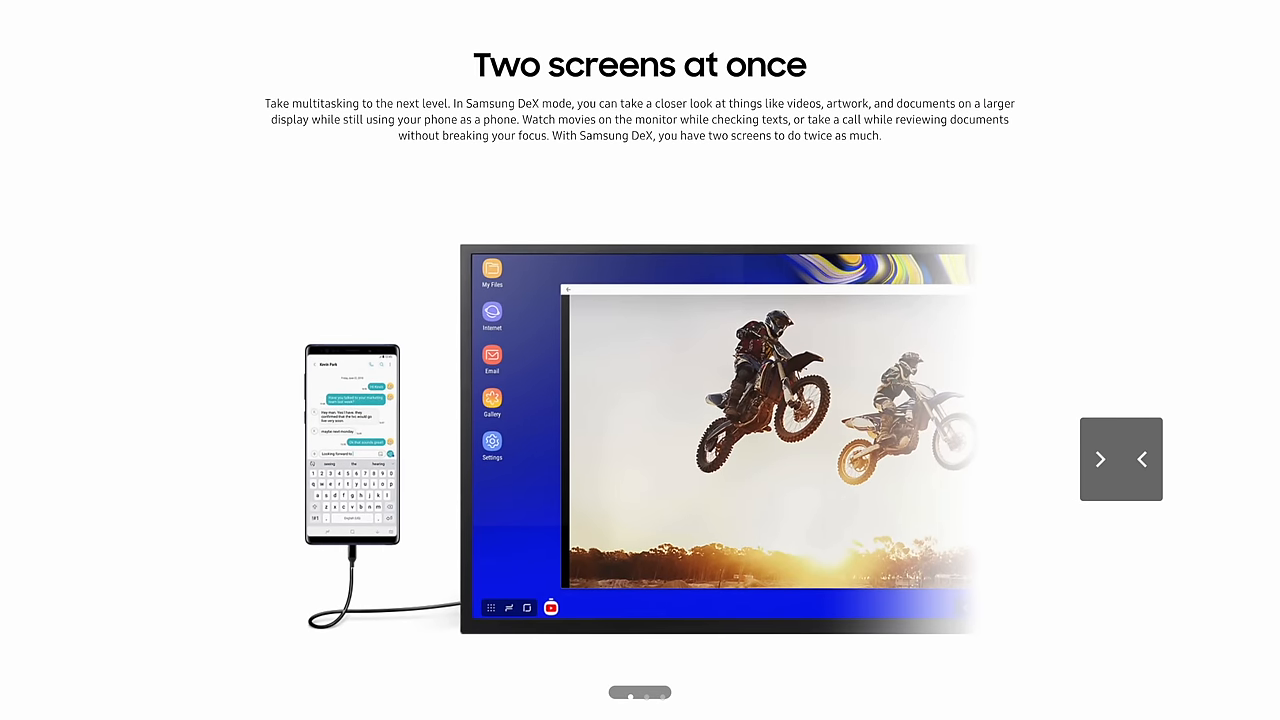
left_click(1100, 458)
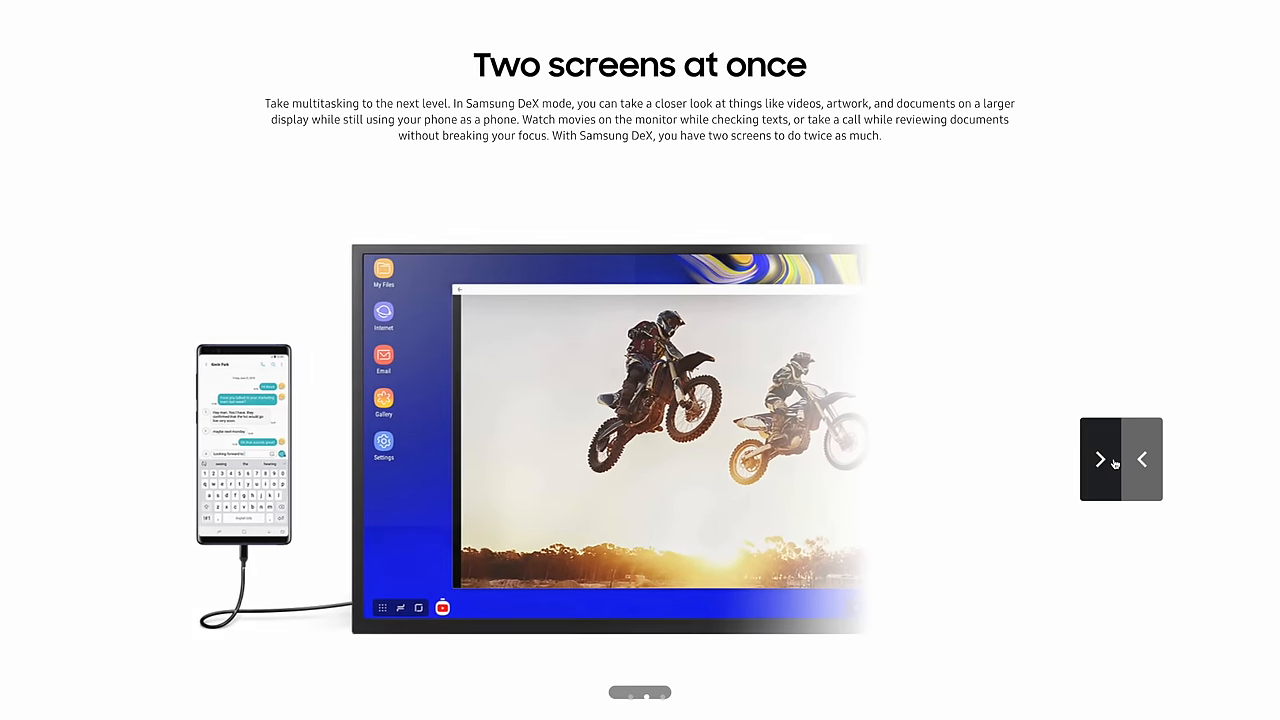
left_click(1098, 460)
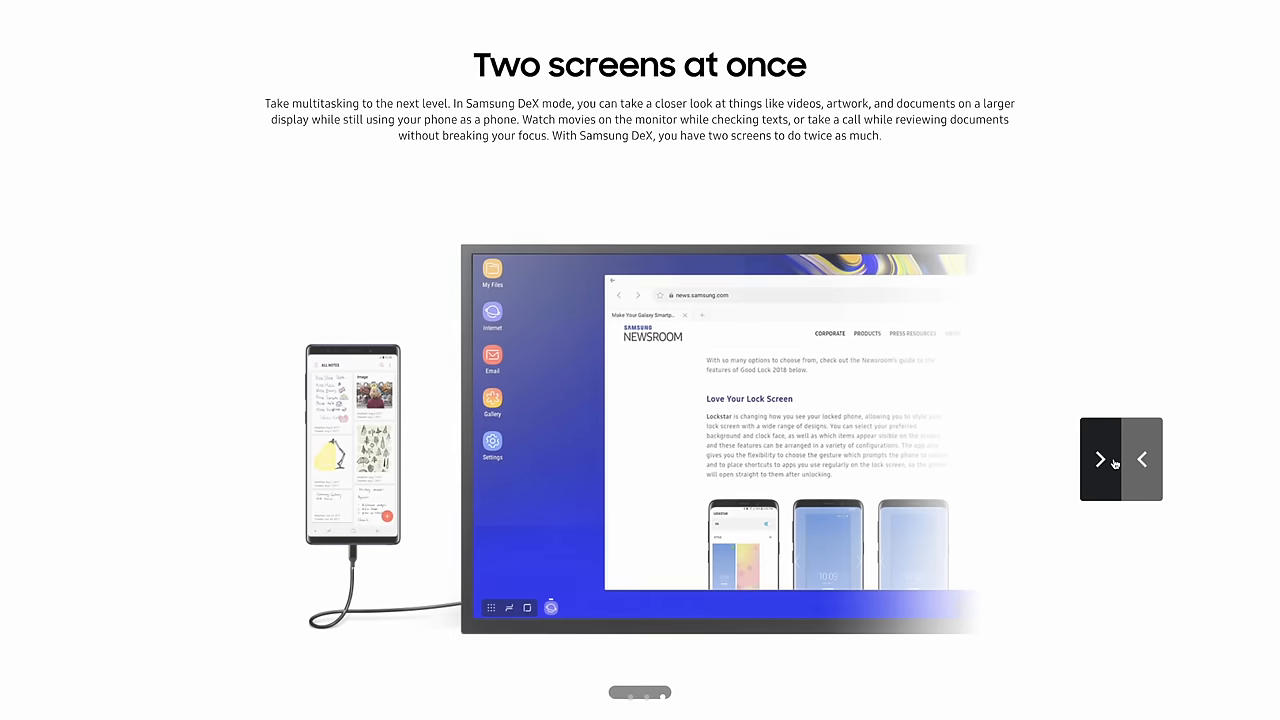
scroll("down", 3)
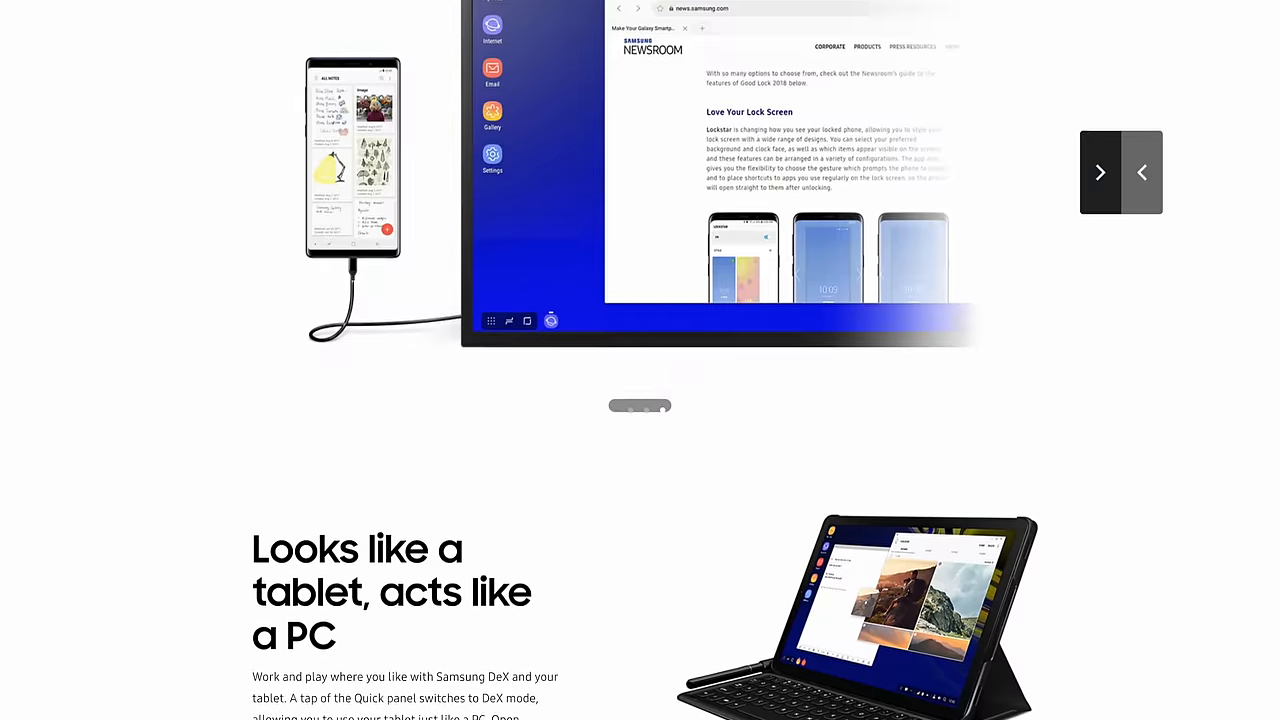
scroll("down", 3)
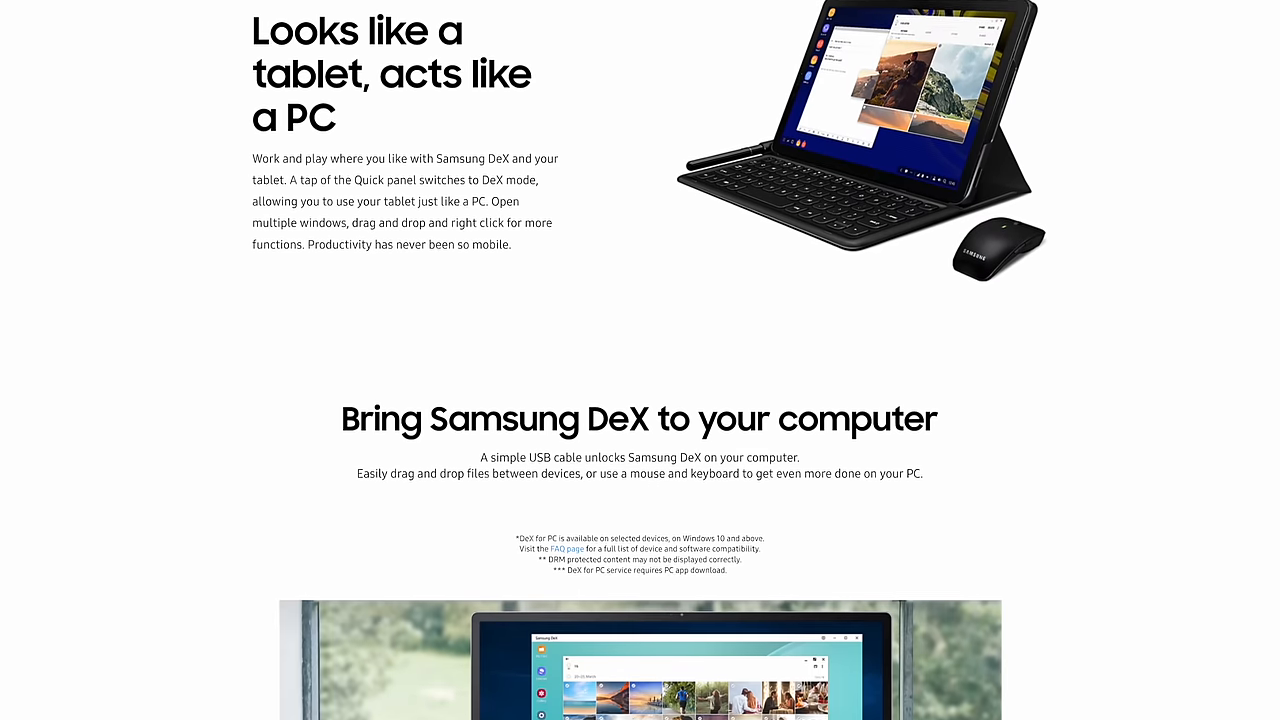
scroll("down", 3)
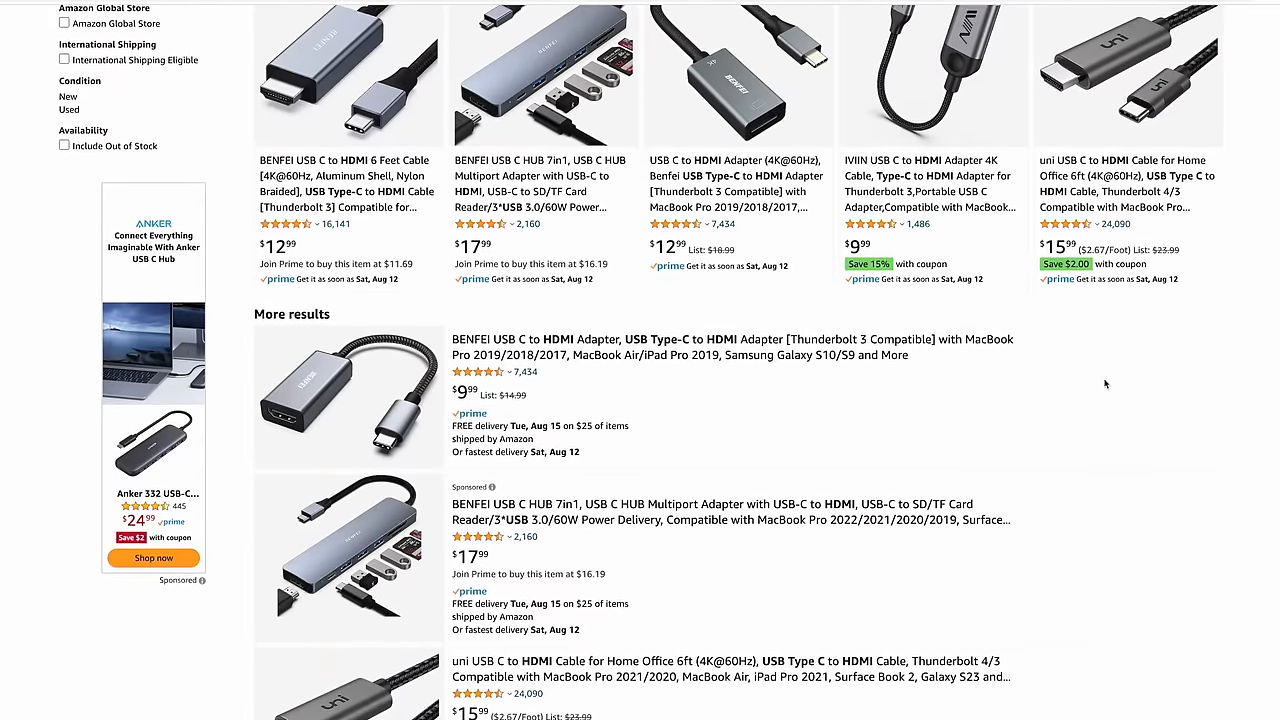
scroll("down", 3)
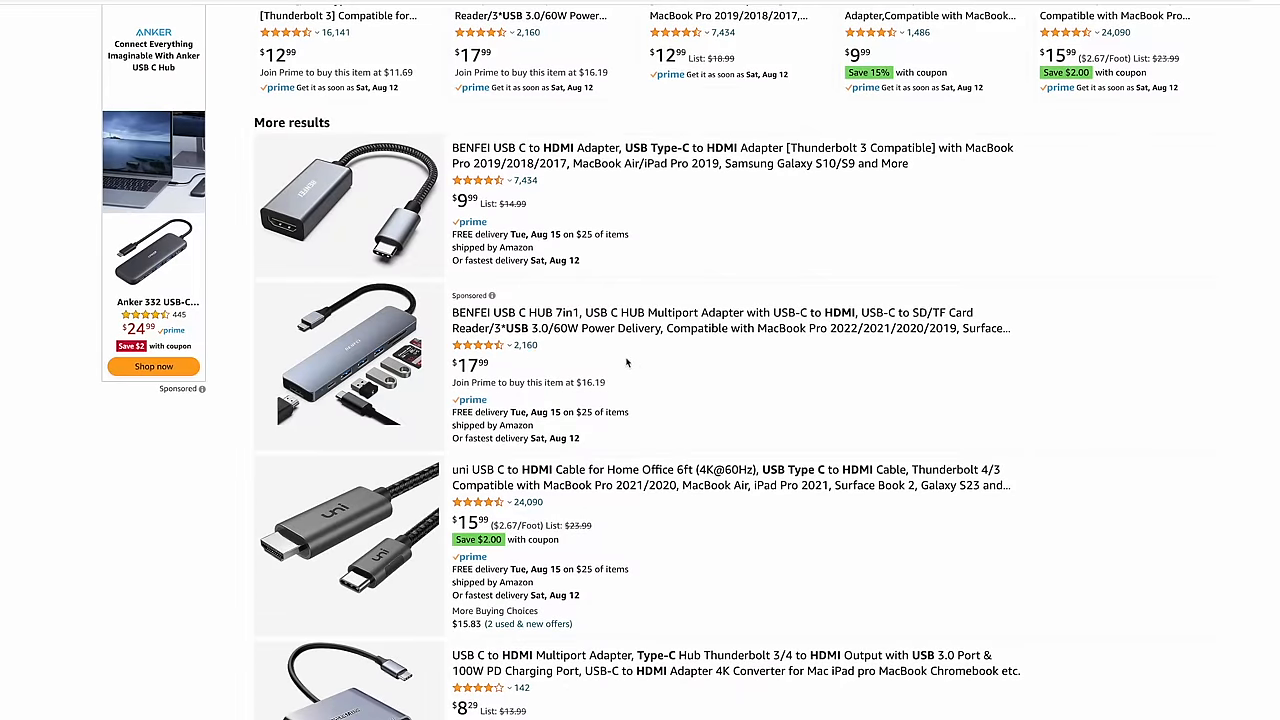
mouse_move(584, 344)
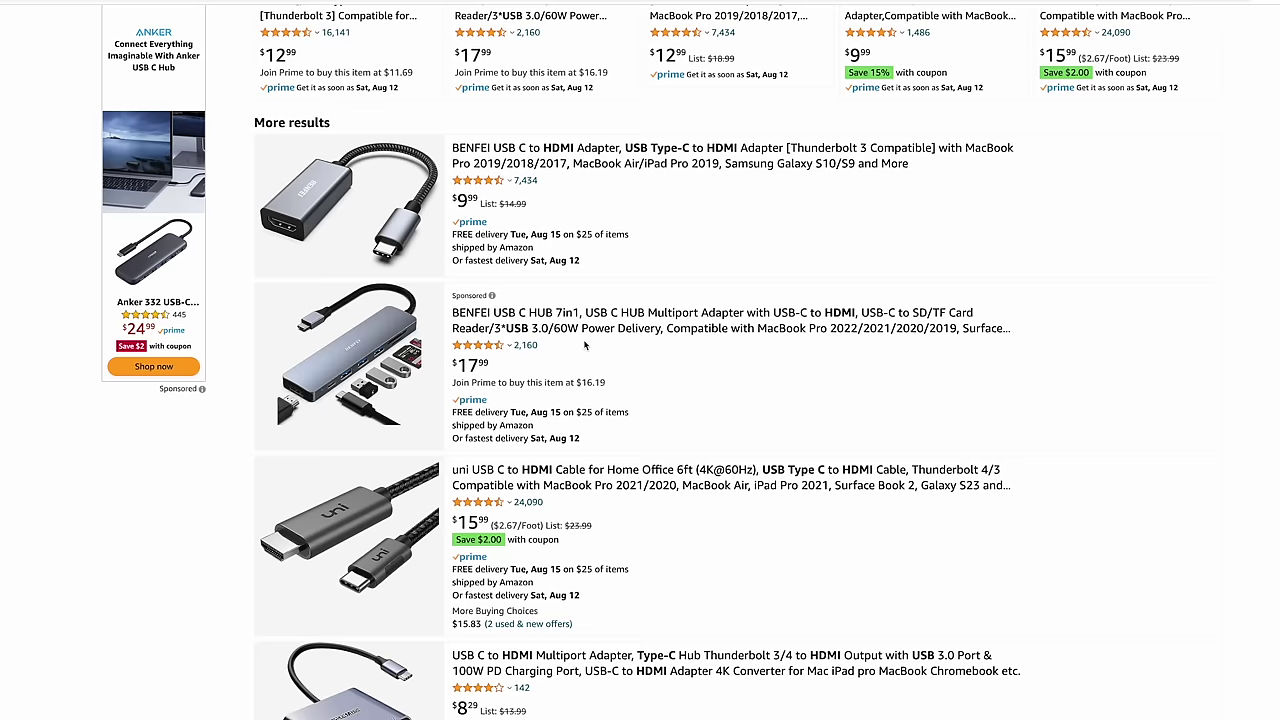
scroll("down", 3)
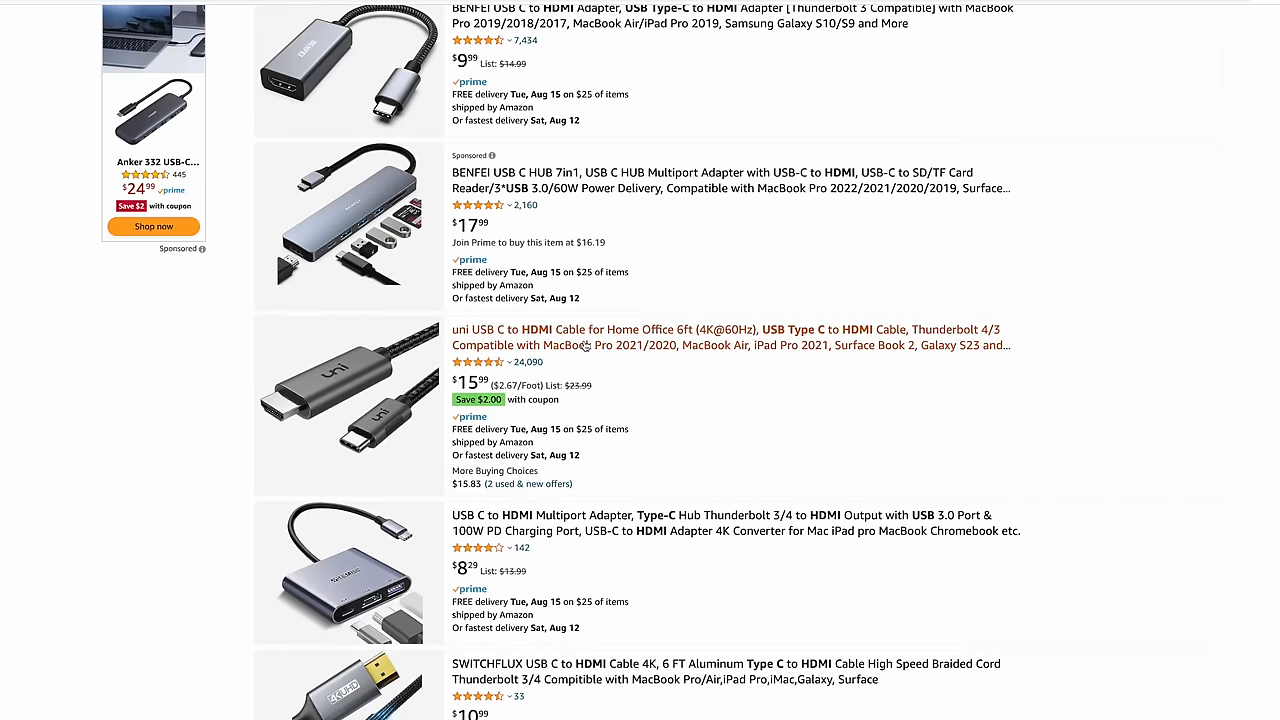
scroll("down", 3)
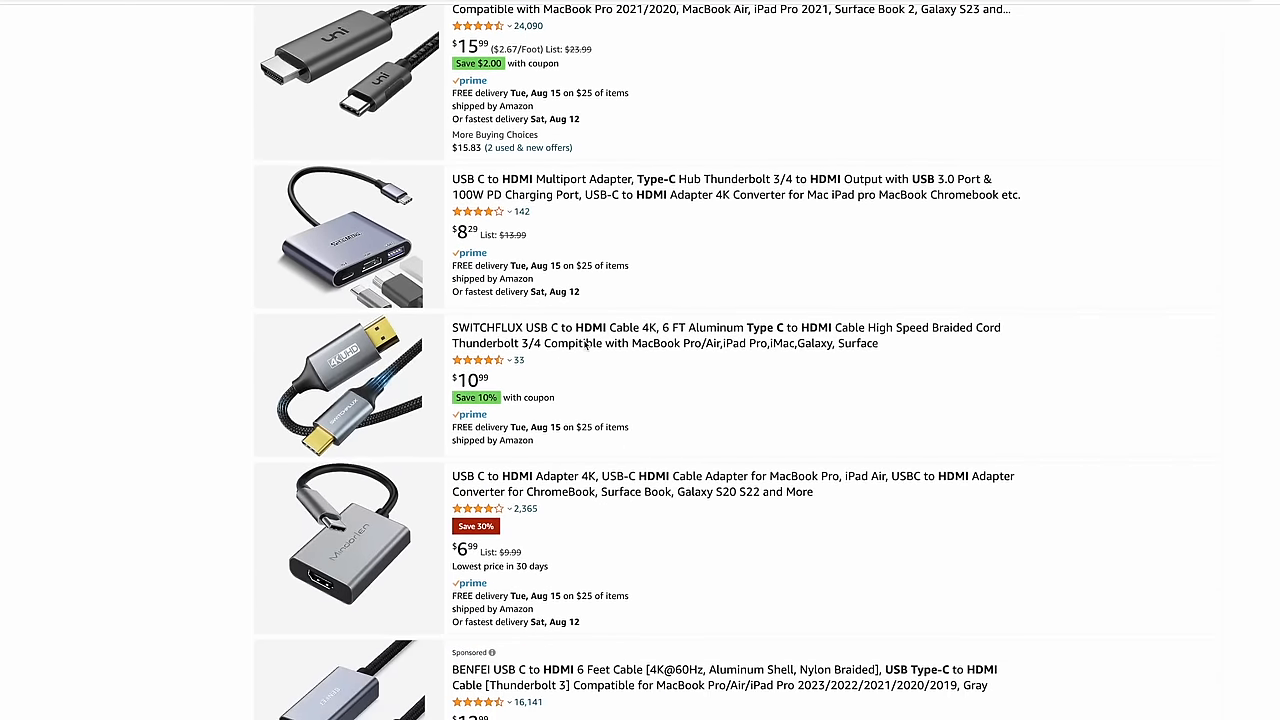
scroll("down", 3)
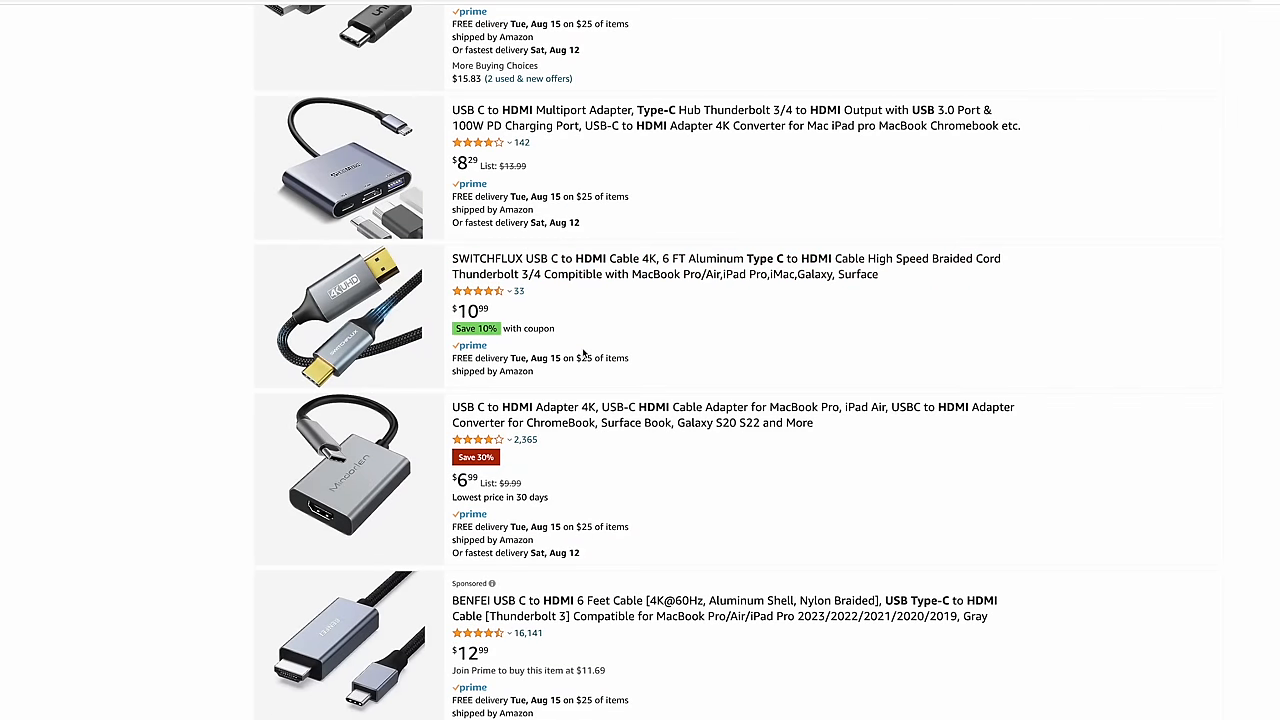
scroll("up", 3)
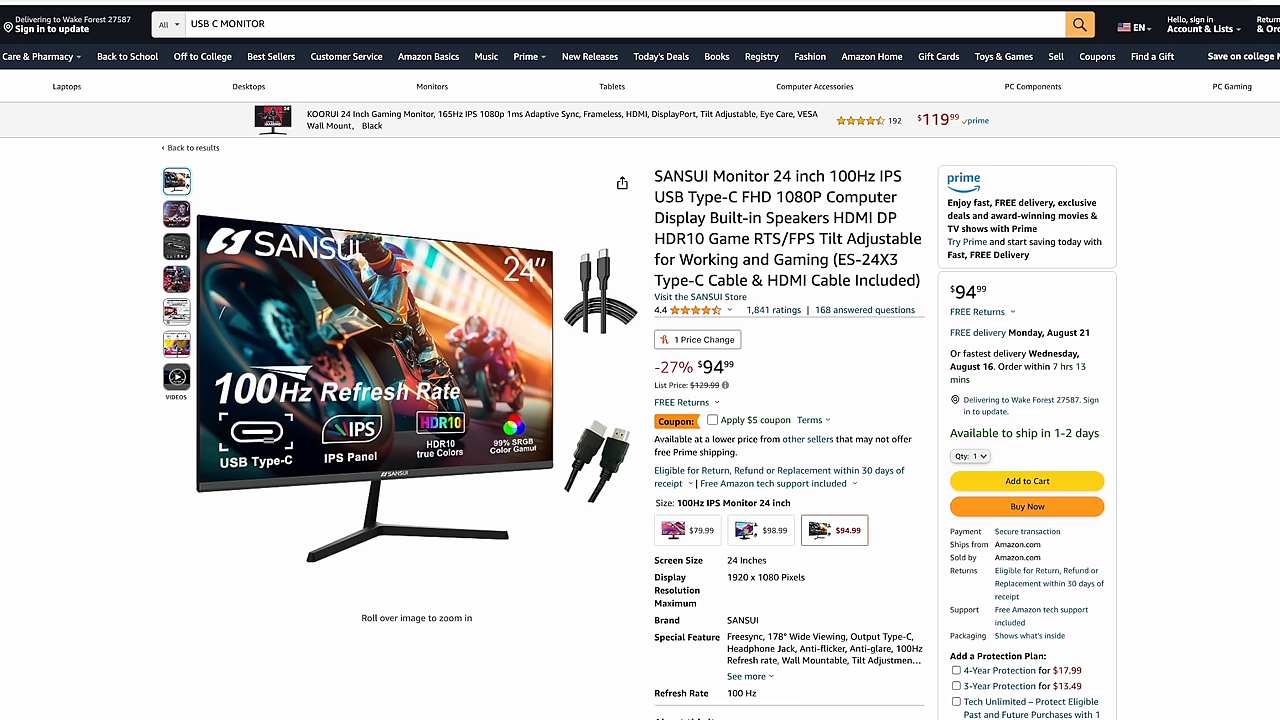
mouse_move(756, 374)
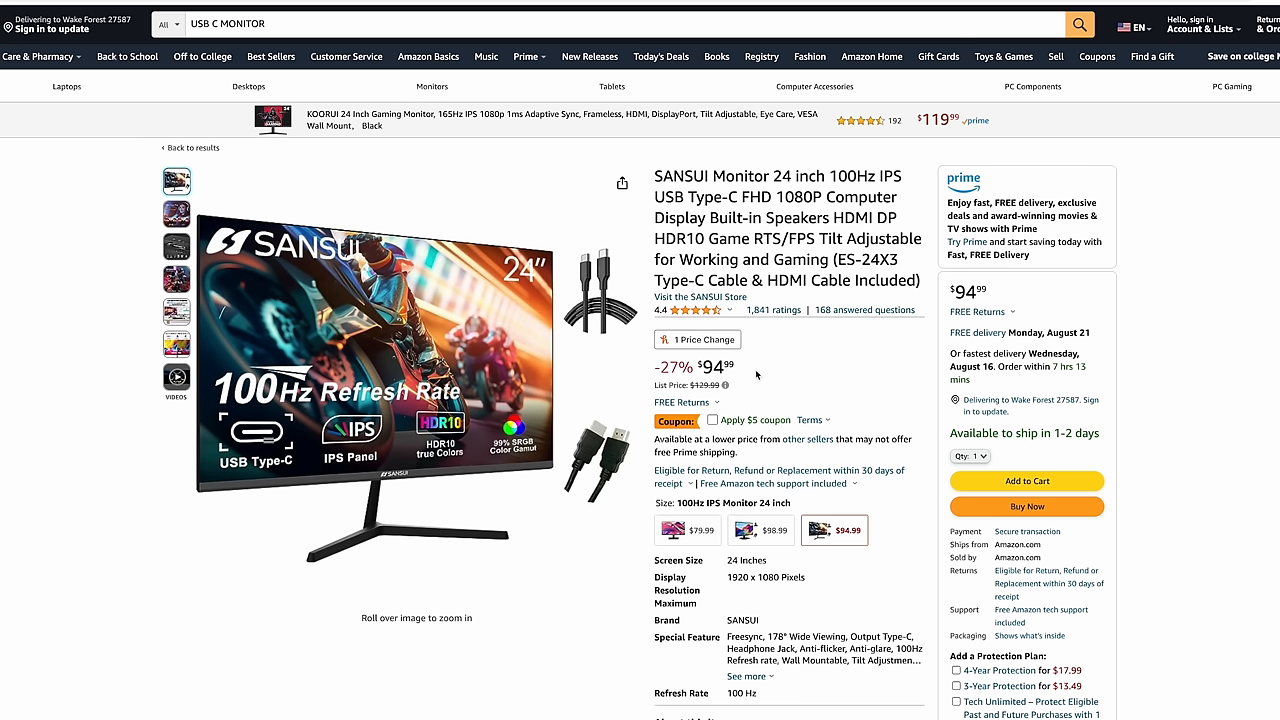
mouse_move(758, 428)
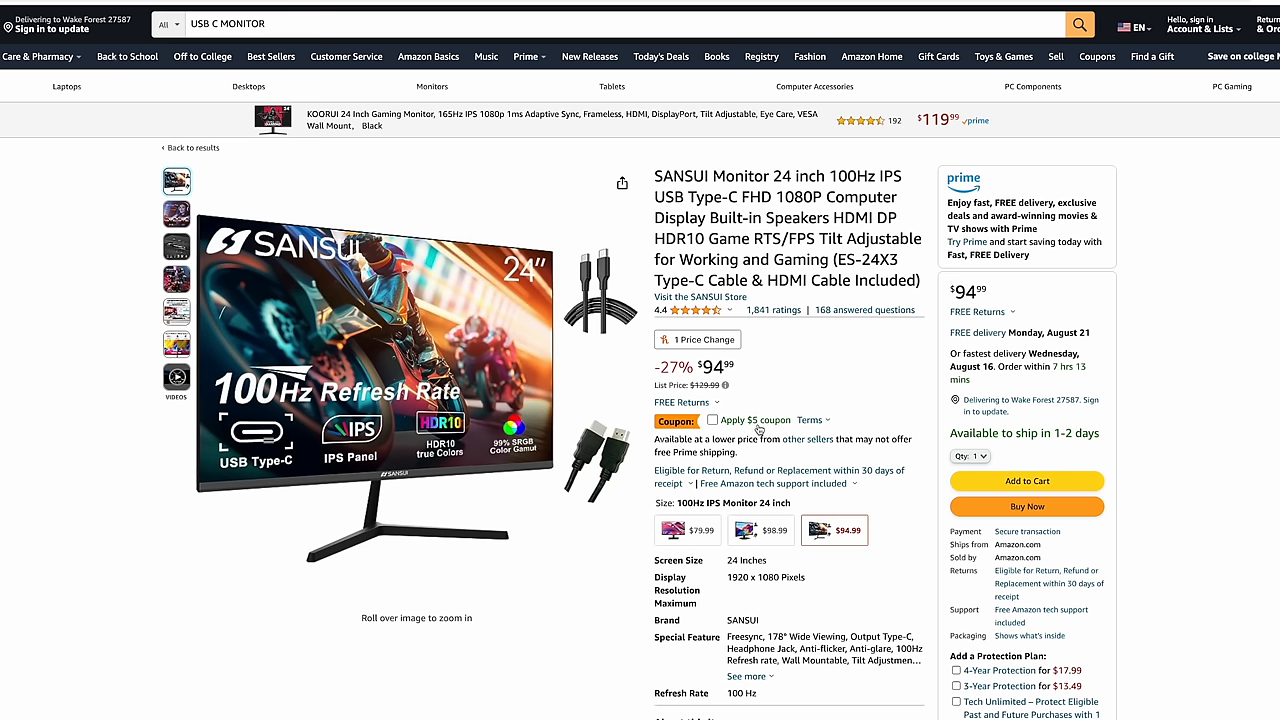